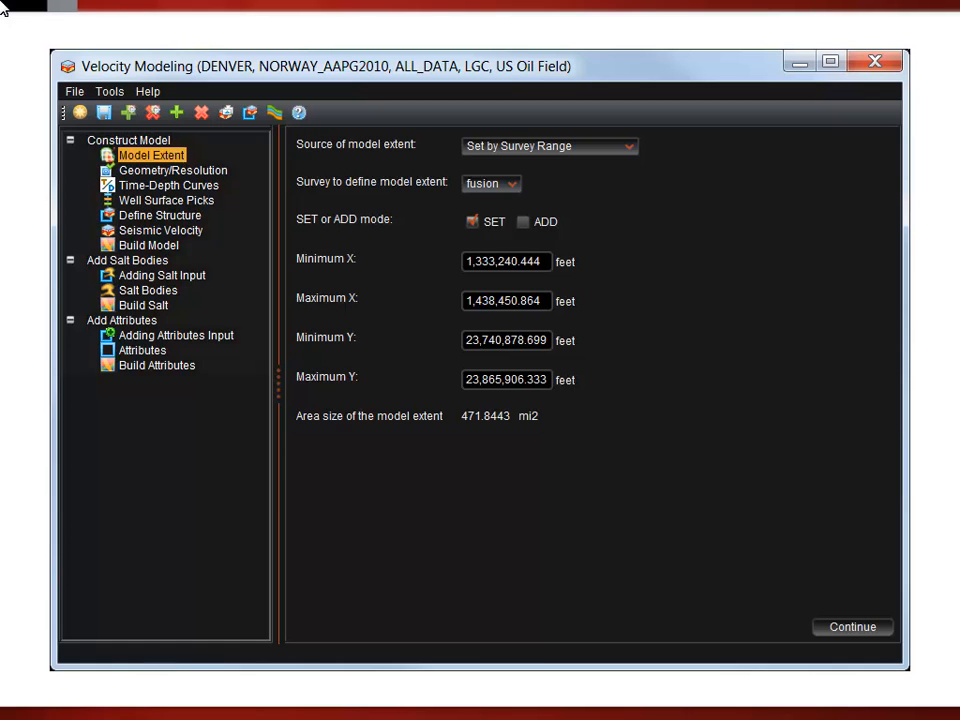
mouse_move(620, 458)
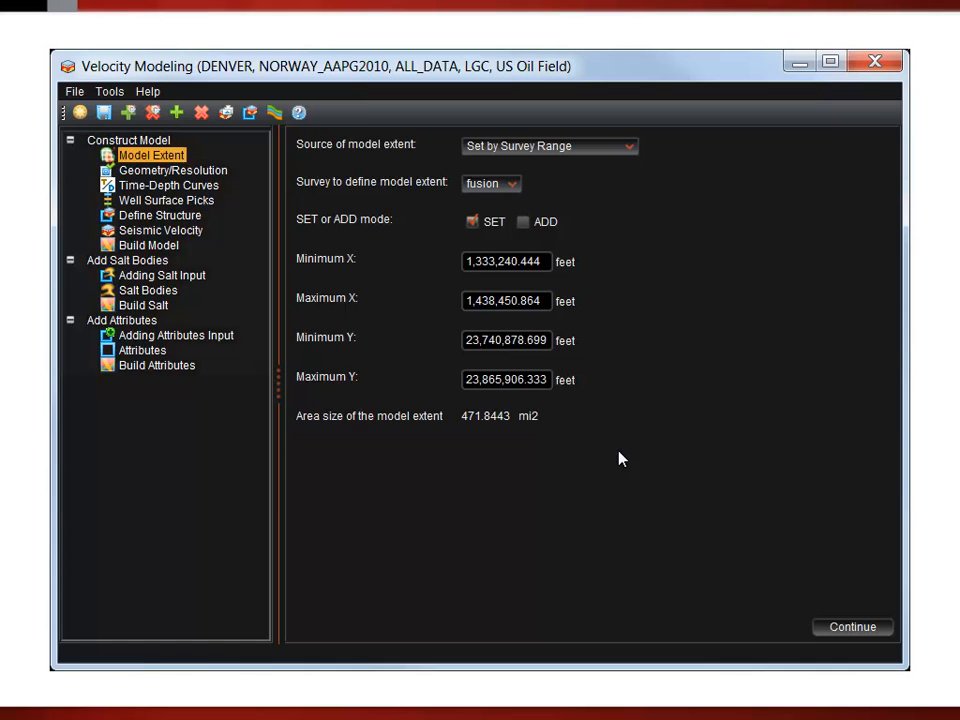
Step: Accept the Set by Survey Range extent with survey fusion and continue to Geometry/Resolution
left_click(172, 170)
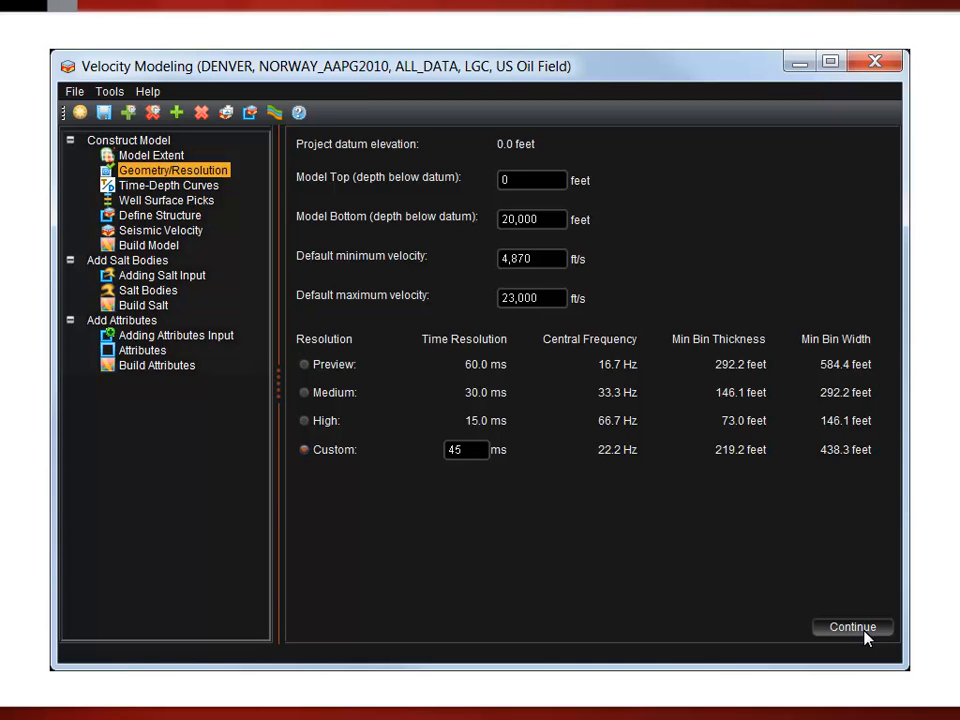
Step: Accept the geometry and resolution settings and continue to Time-Depth Curves
left_click(168, 184)
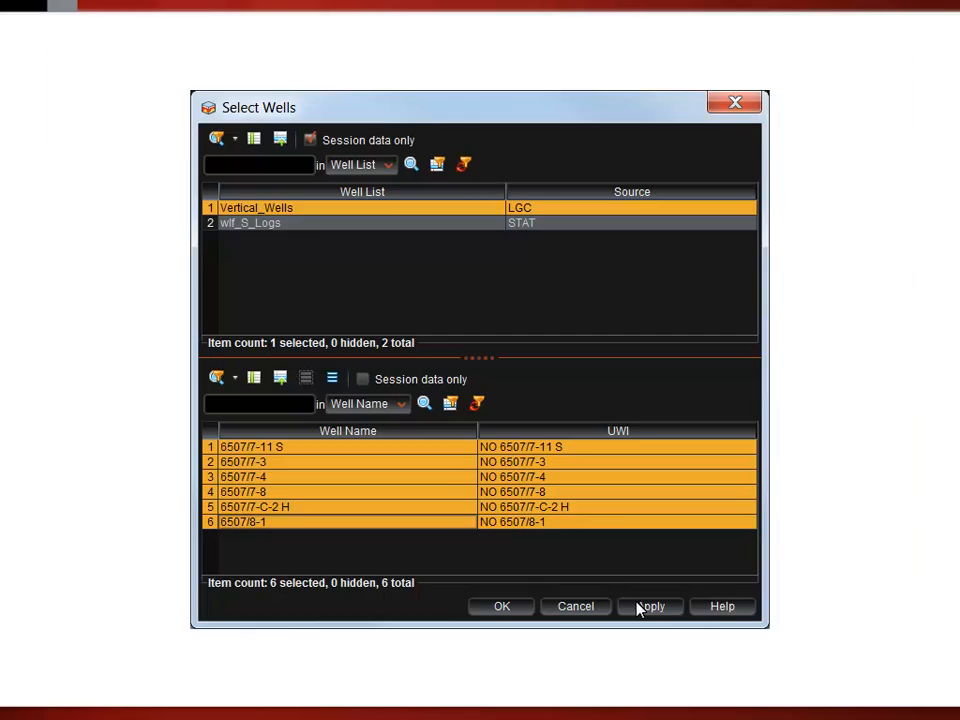
Step: Apply the six wells, assign SAC_HRZ_TIE as a well's curve, mark it Use, and continue to surface picks
left_click(500, 606)
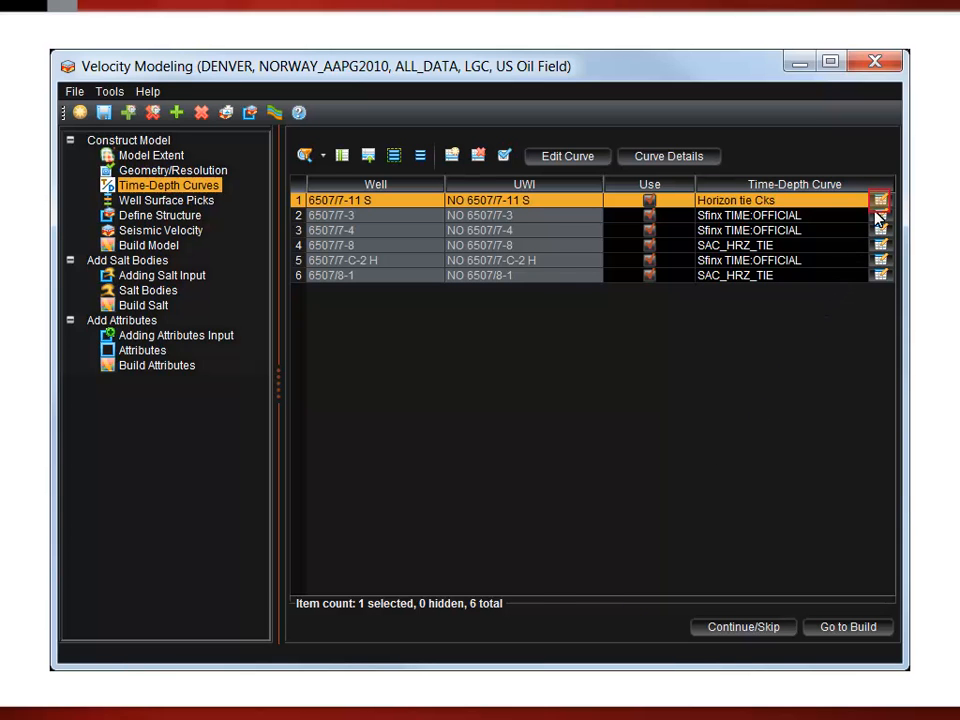
left_click(880, 200)
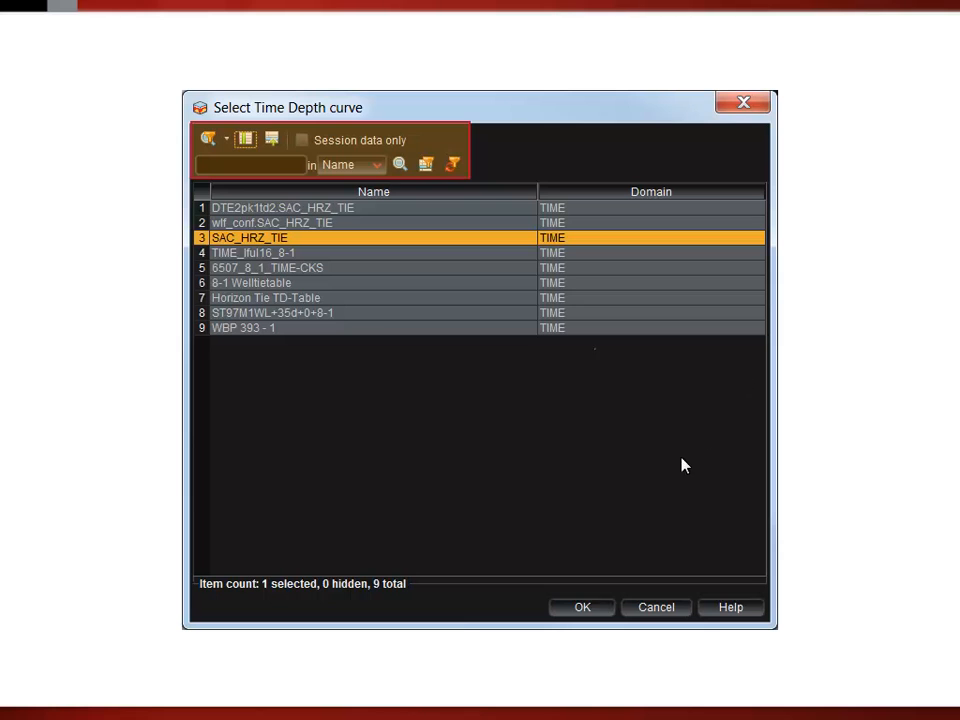
left_click(582, 608)
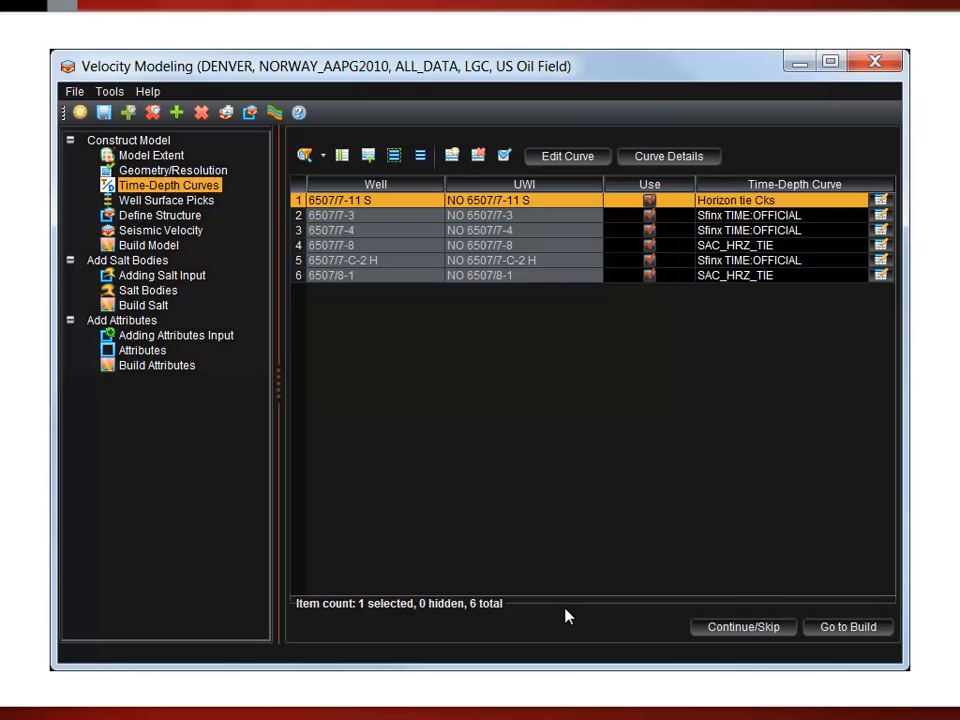
left_click(648, 184)
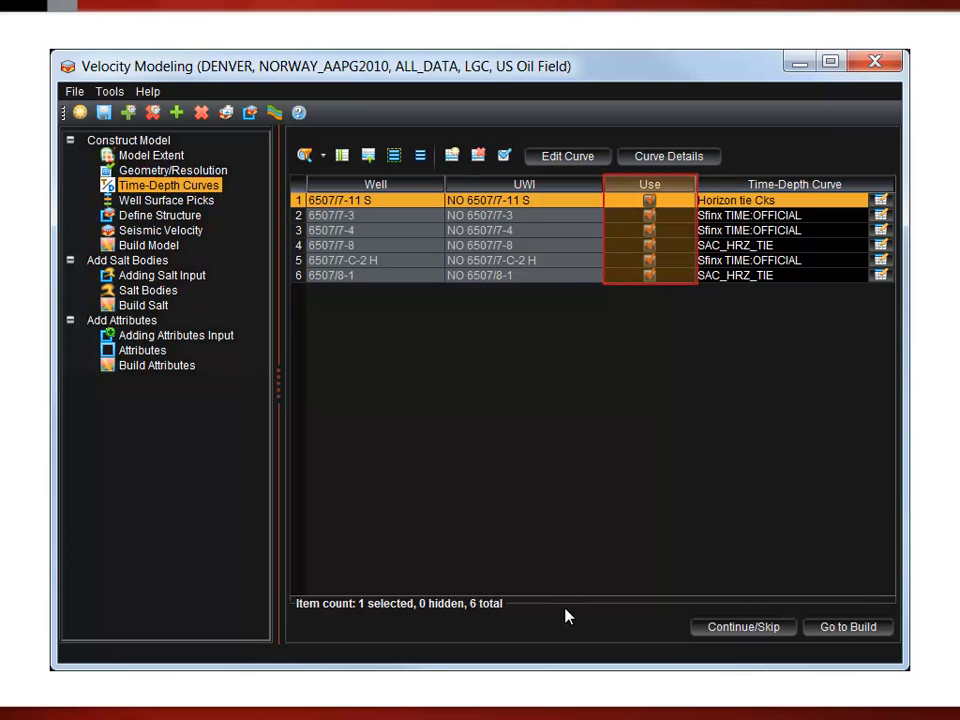
left_click(166, 200)
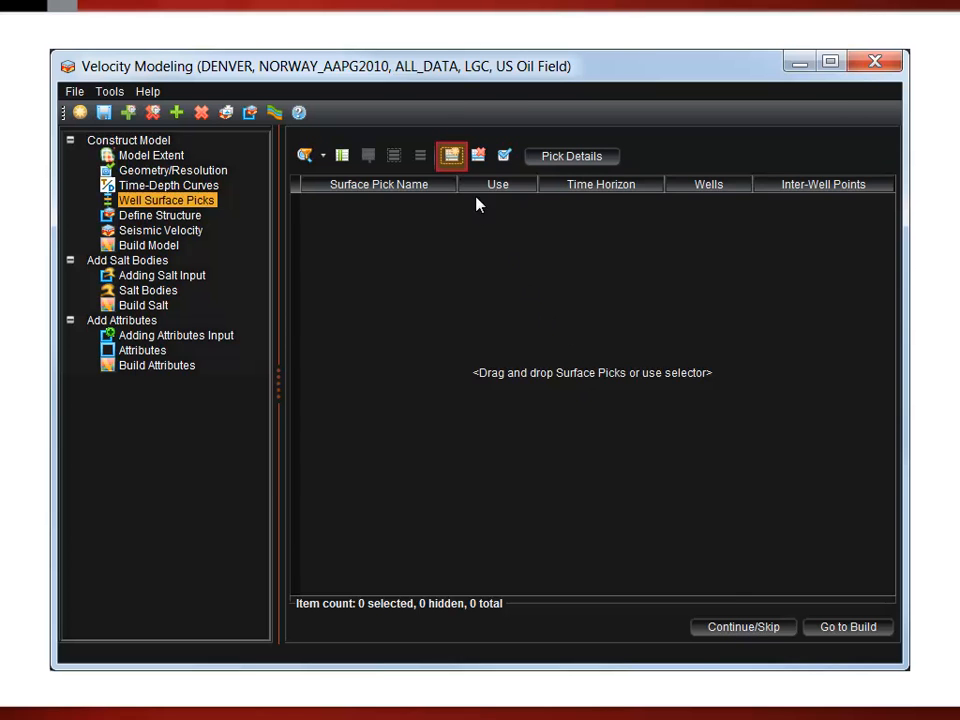
Step: Bring up the surface pick chooser to select FANGST GP. HD Base and Top from wlf_S_Logs
left_click(452, 156)
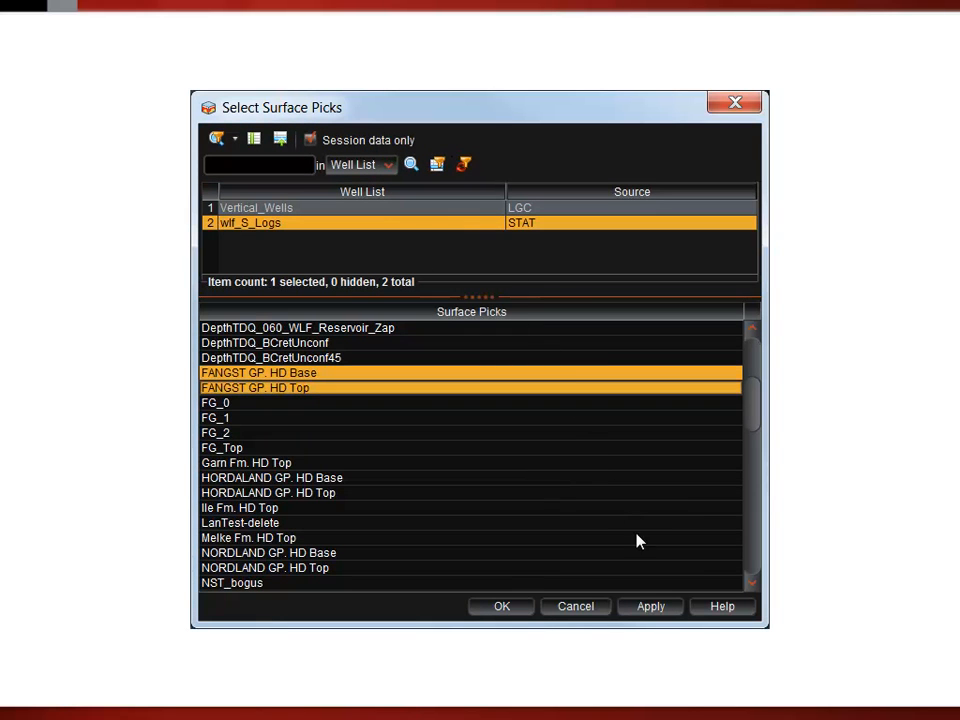
Step: Add the two FANGST picks with horizons 055_SAC_RolandBase_Zap and 030_SAC_NordlandTop, then continue to Define Structure
left_click(500, 606)
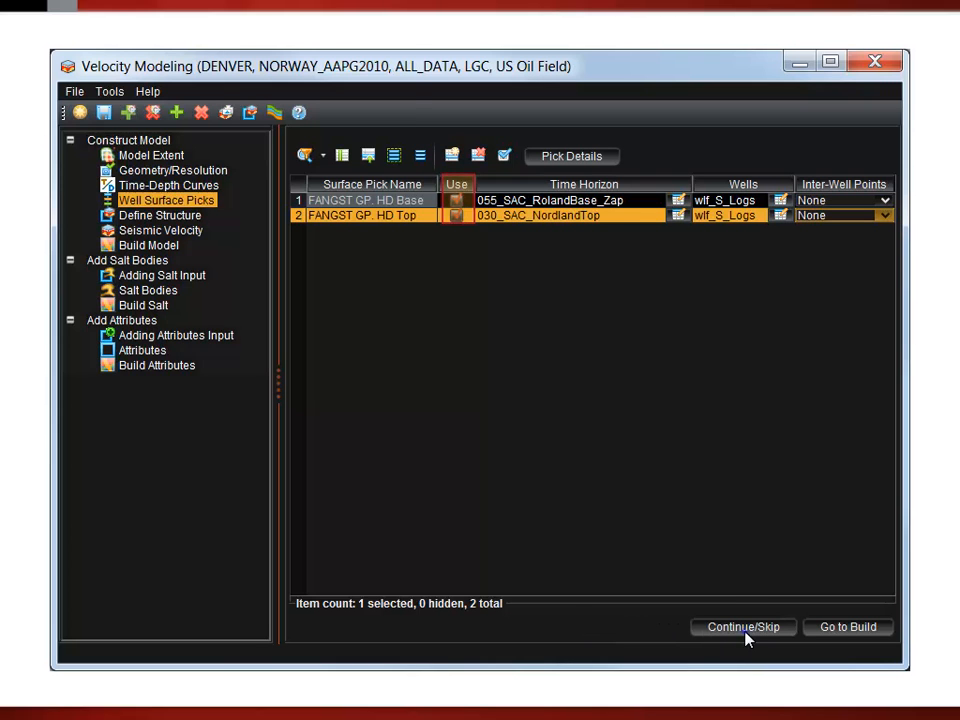
left_click(160, 216)
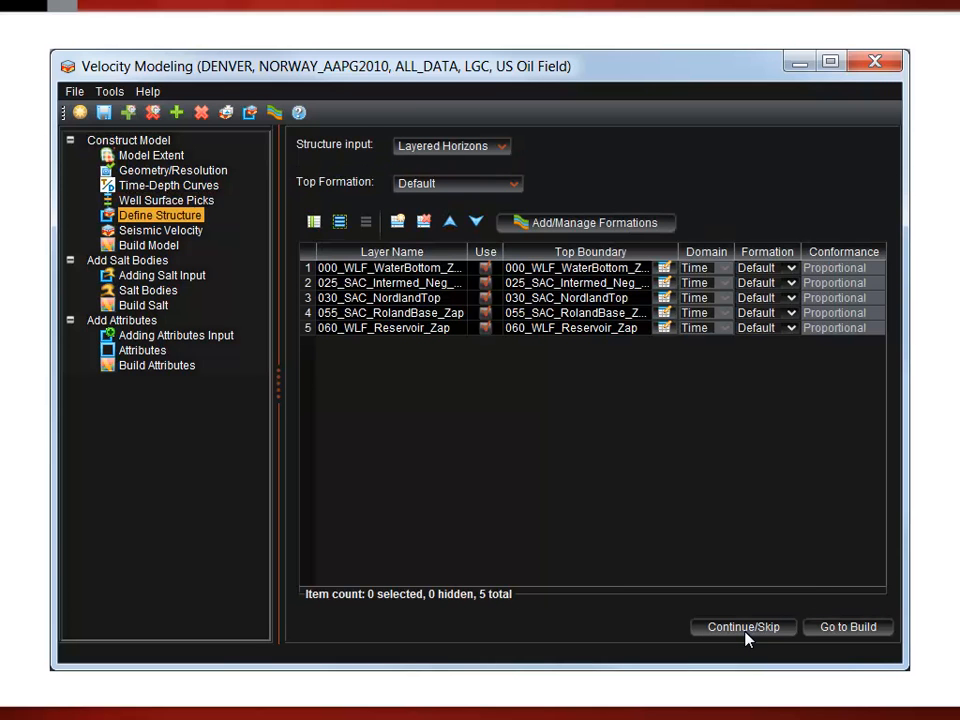